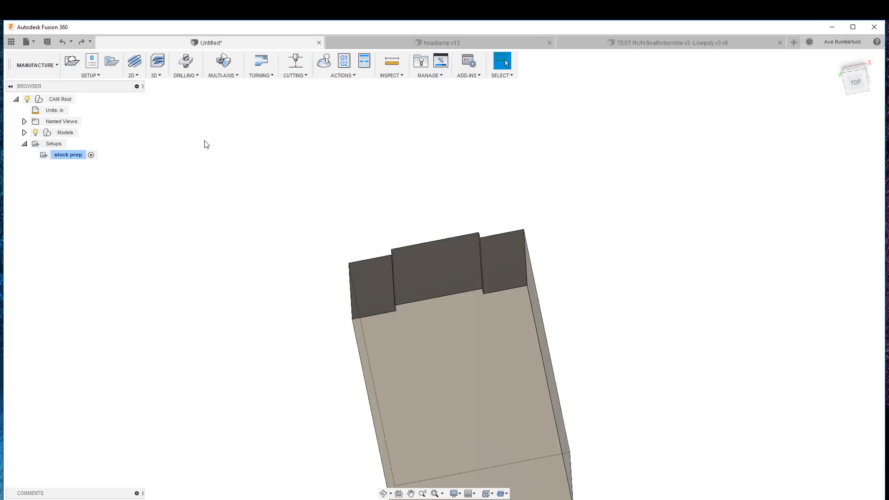
pyautogui.moveTo(265, 122)
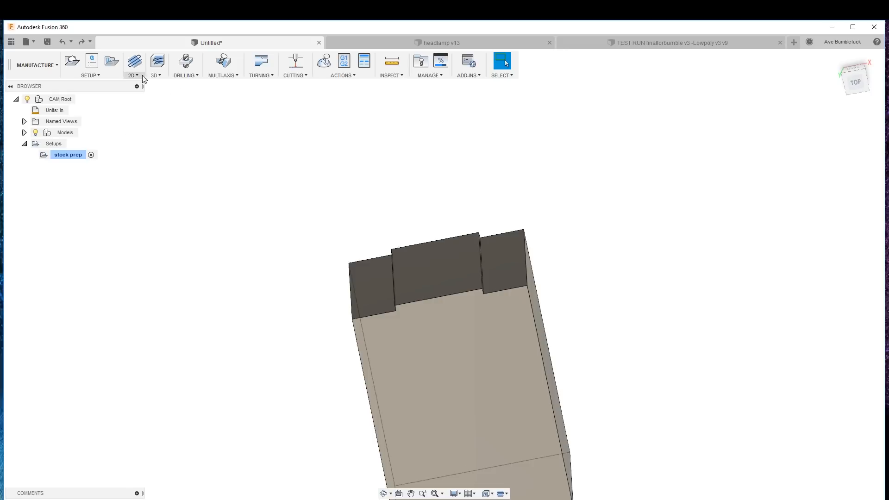
# Step: Start a 2D Face toolpath (Face2) under the stock prep setup
pyautogui.click(133, 61)
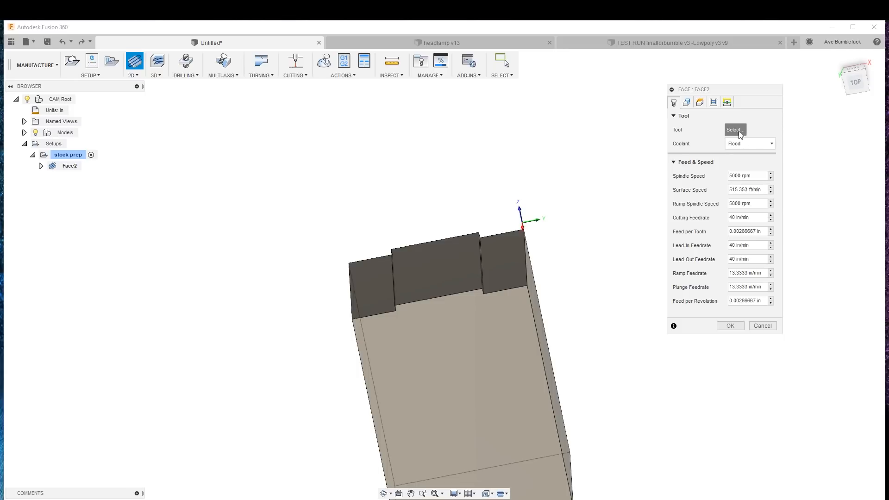
# Step: Browse the Local, headlamp v13, TEST RUN and Untitled tool libraries for a cutter
pyautogui.click(733, 130)
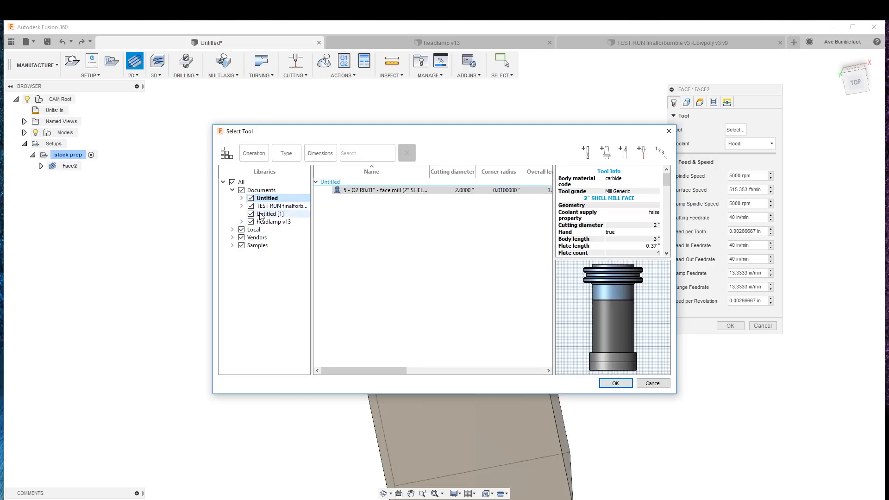
pyautogui.click(254, 230)
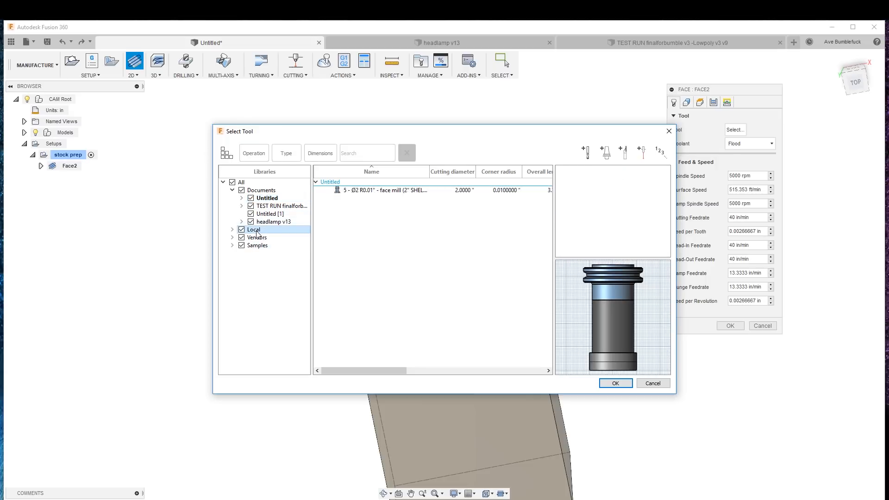
pyautogui.click(275, 221)
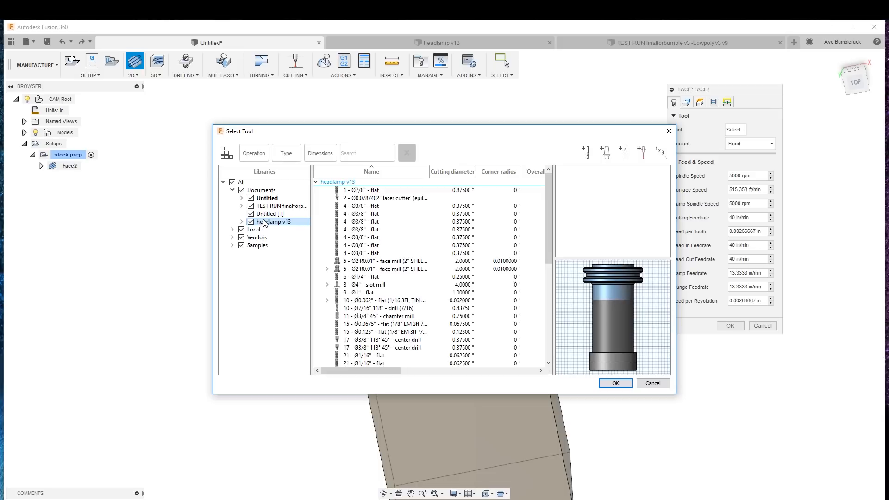
pyautogui.click(282, 206)
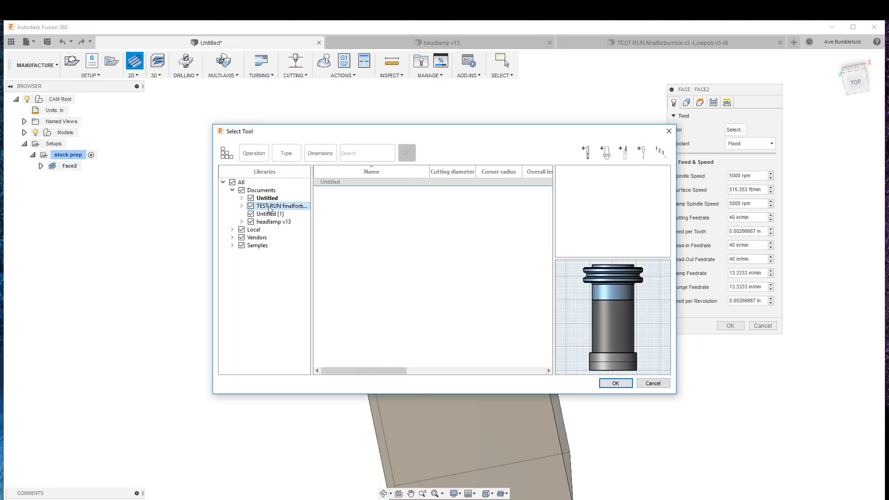
pyautogui.click(266, 197)
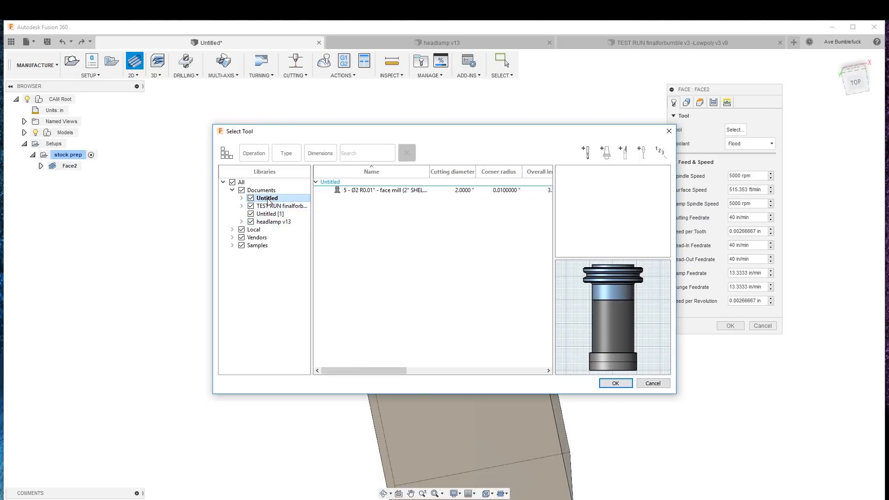
pyautogui.click(282, 205)
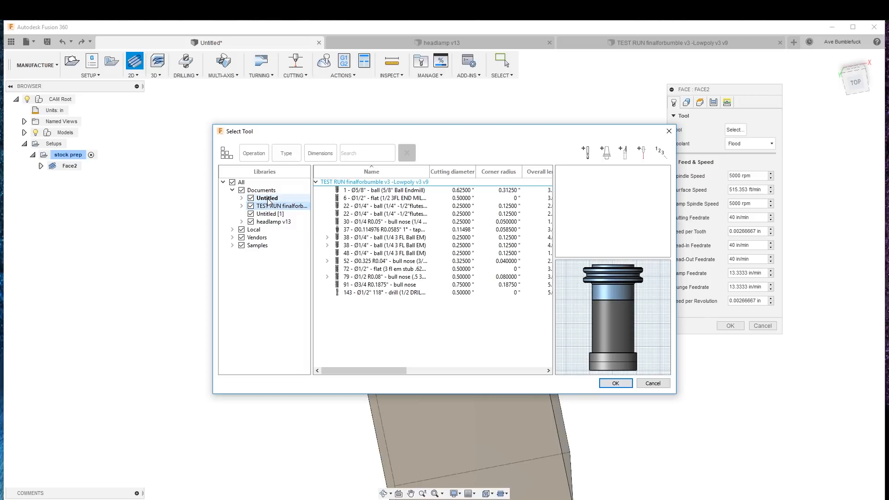
# Step: Choose the Ø2" R0.01" shell face mill from Untitled as the Face2 tool
pyautogui.click(266, 198)
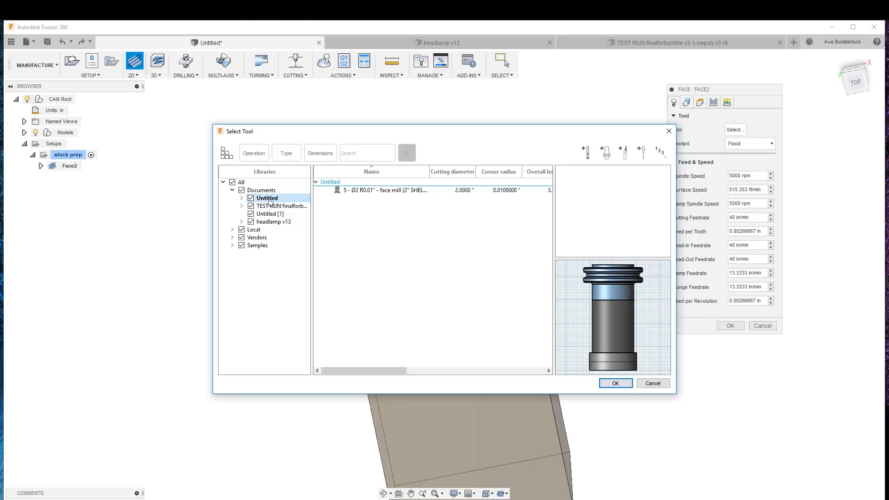
pyautogui.moveTo(270, 209)
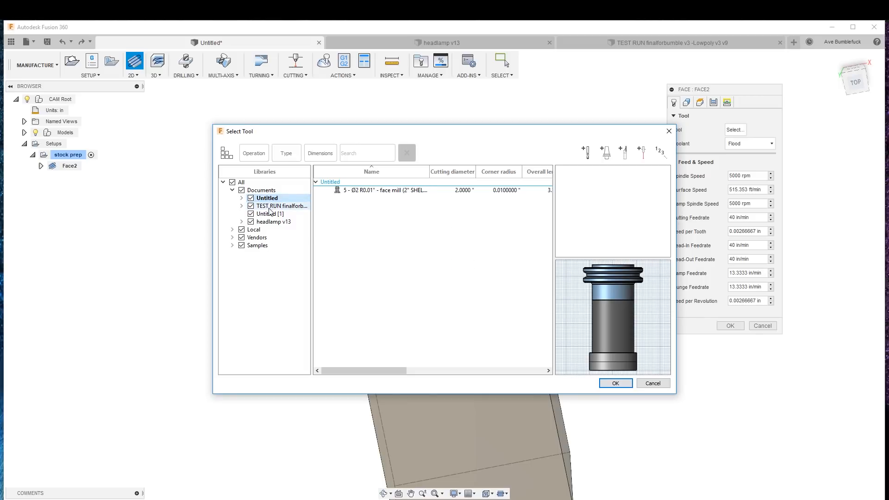
pyautogui.click(282, 206)
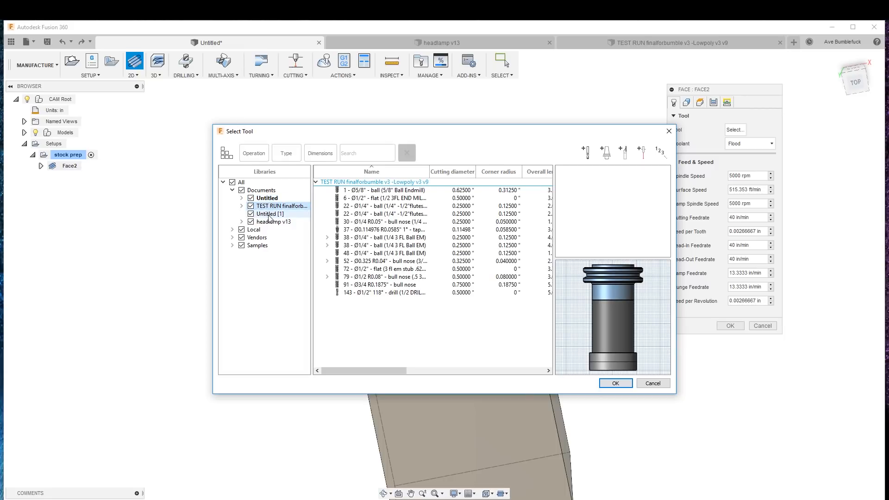
pyautogui.click(266, 197)
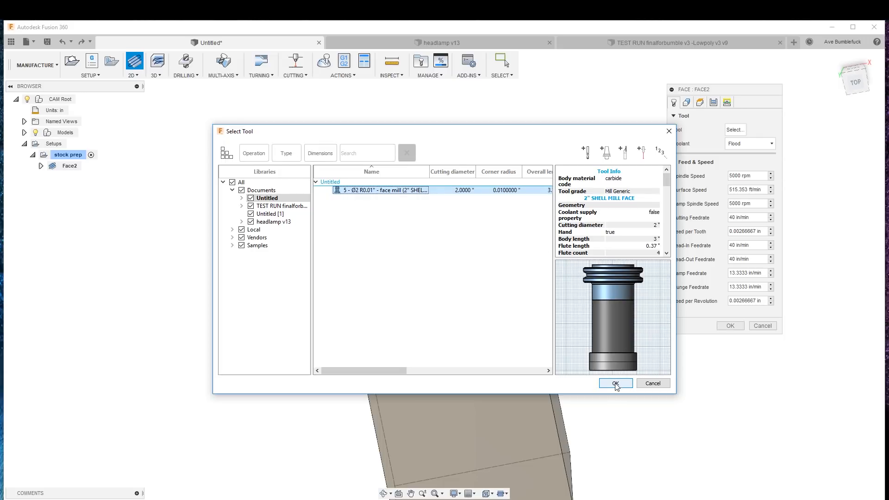
pyautogui.click(615, 382)
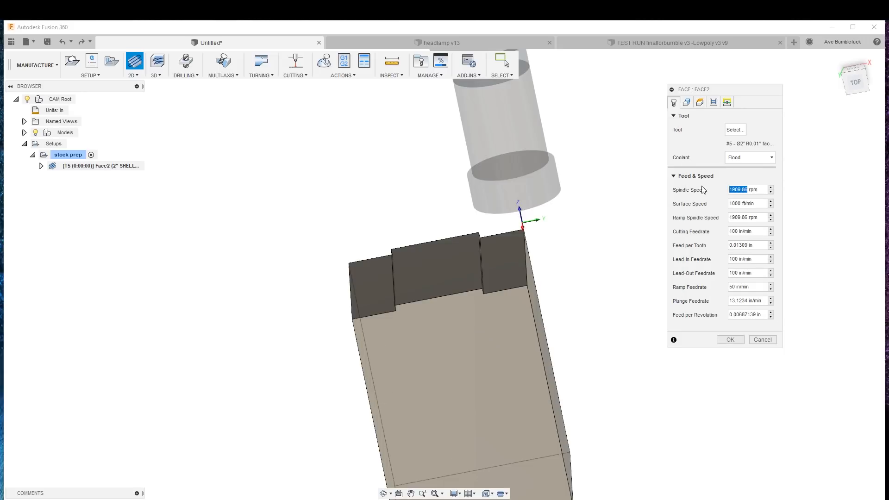
# Step: Set spindle 3000 rpm, cutting 200 in/min, lead-in/out 80 in/min and plunge 10 in/min
pyautogui.write('3000 rpm')
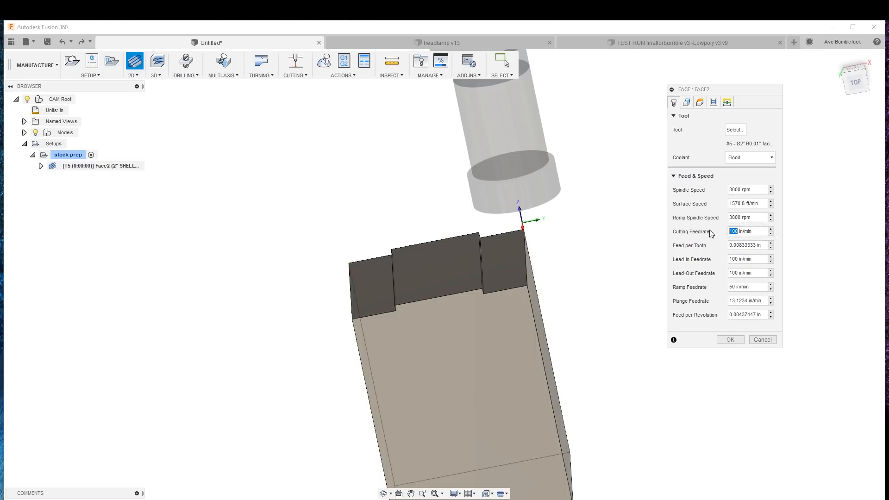
pyautogui.write('200')
pyautogui.click(747, 258)
pyautogui.write('8')
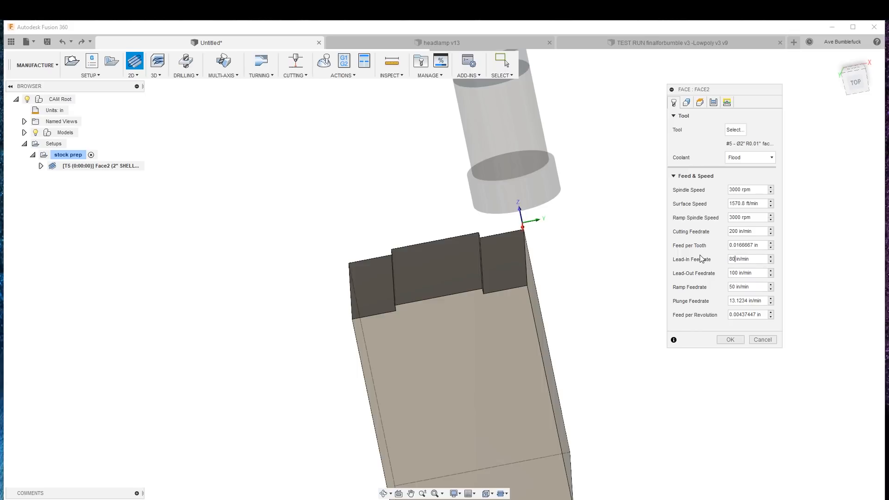
pyautogui.click(747, 272)
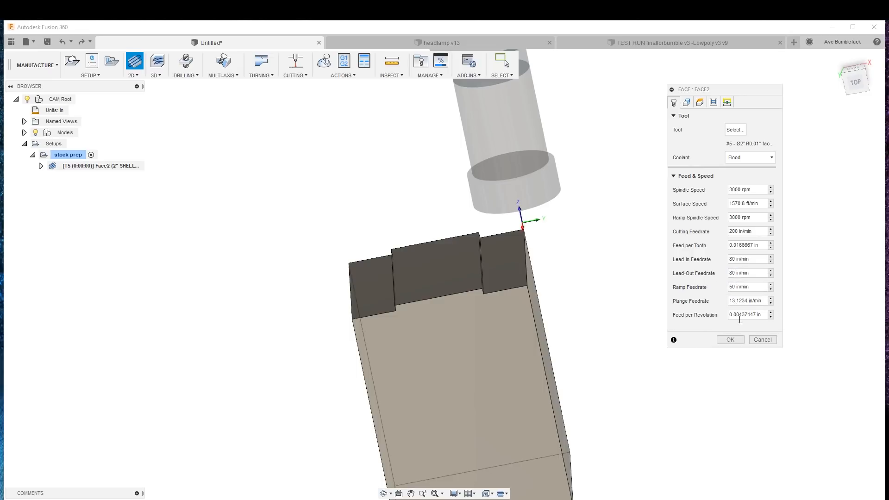
pyautogui.moveTo(746, 300)
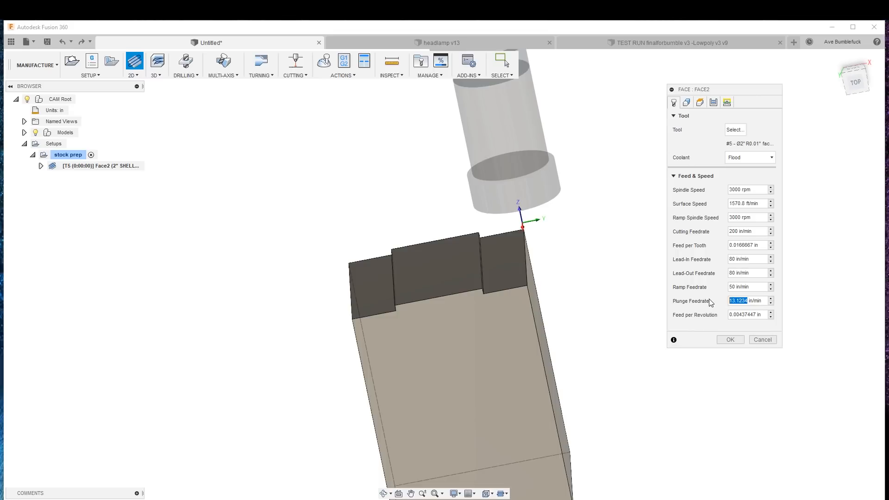
pyautogui.write('1')
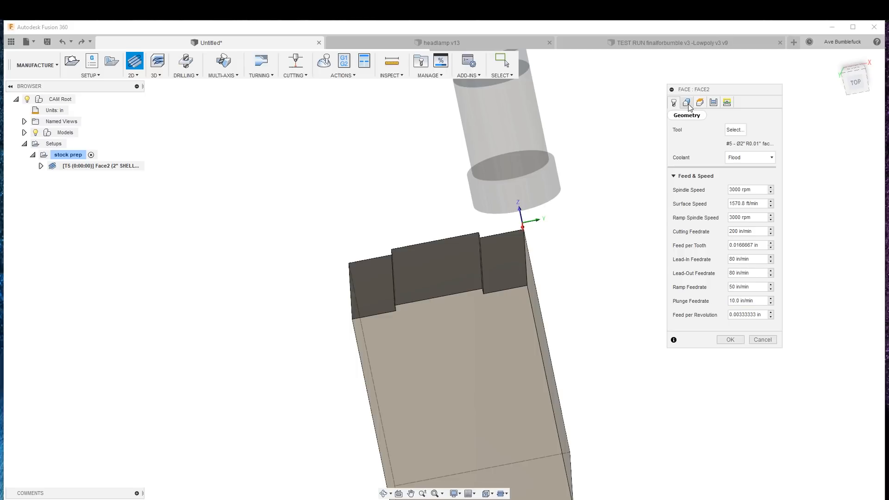
pyautogui.click(686, 102)
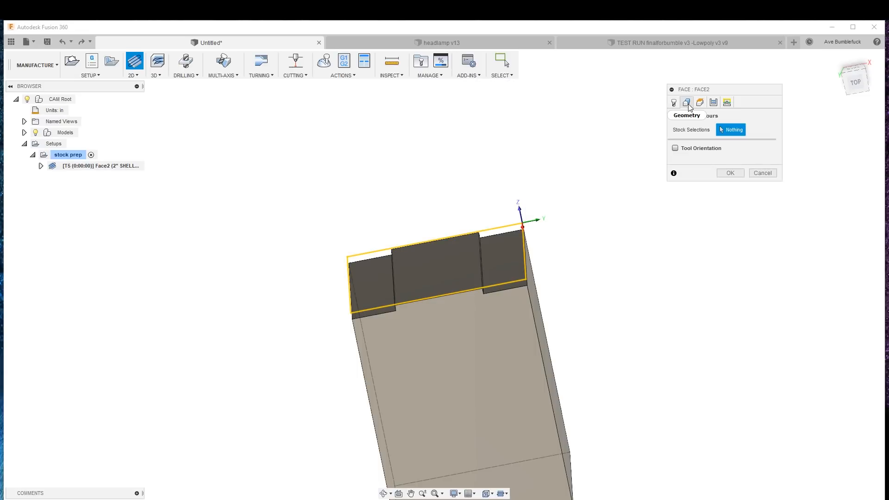
# Step: Review heights, then set the face passes to a 1.5 in stepover in the Climb direction
pyautogui.click(713, 102)
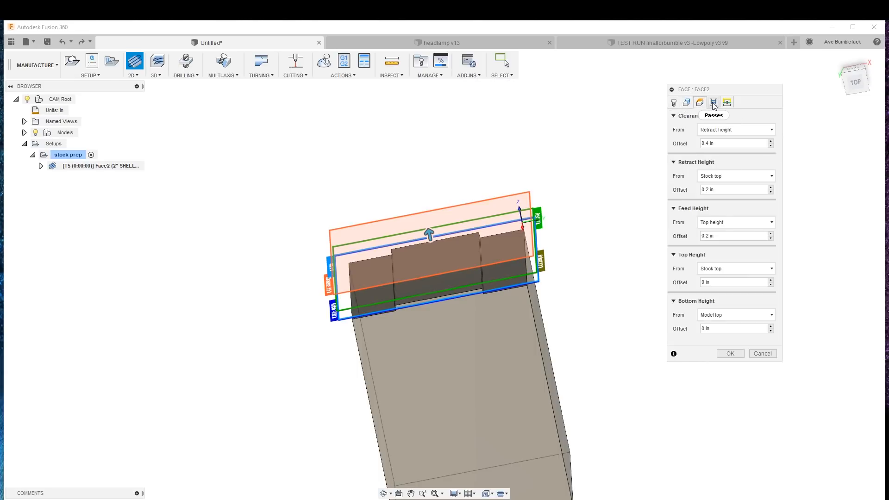
pyautogui.click(713, 103)
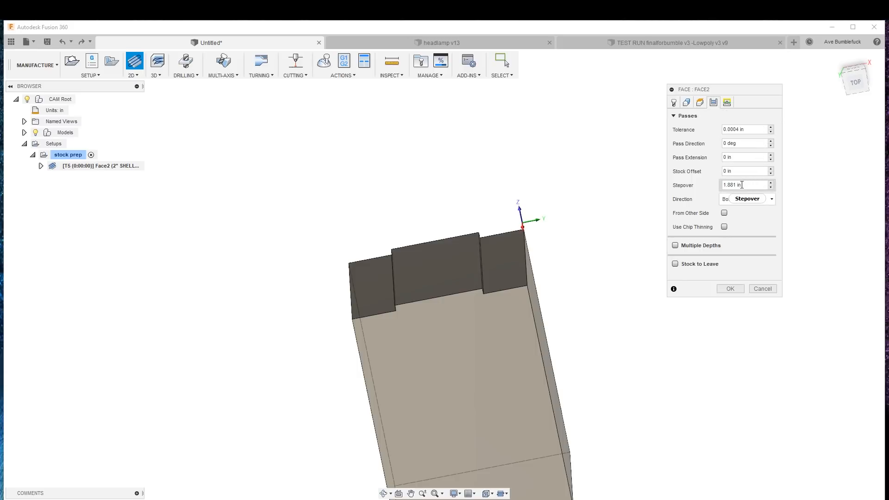
pyautogui.tripleClick(741, 186)
pyautogui.write('1.5')
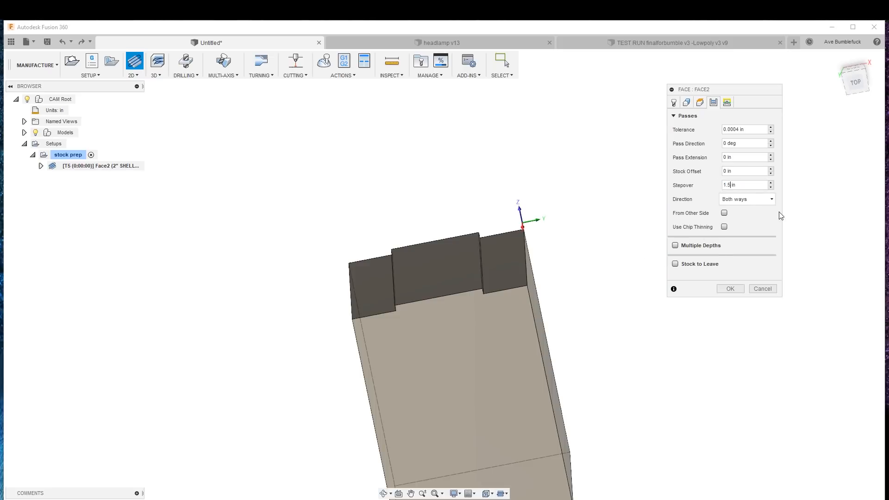
pyautogui.click(745, 198)
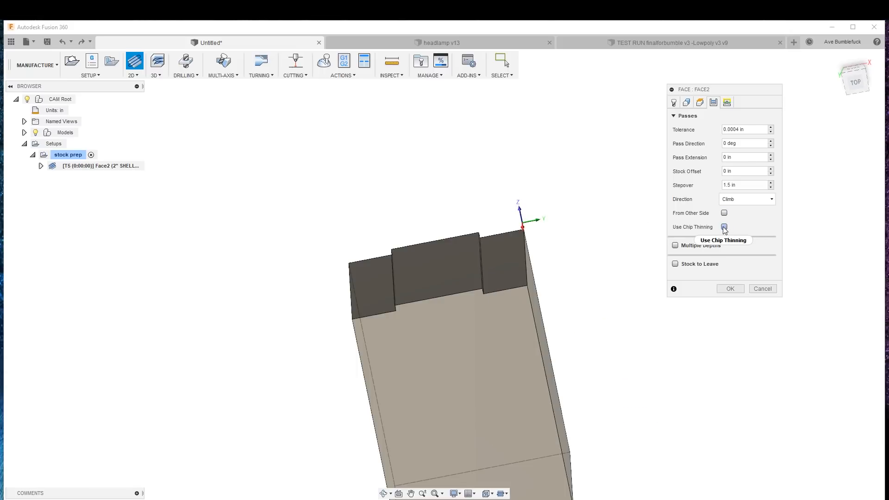
# Step: Turn on chip thinning for the face passes
pyautogui.click(724, 227)
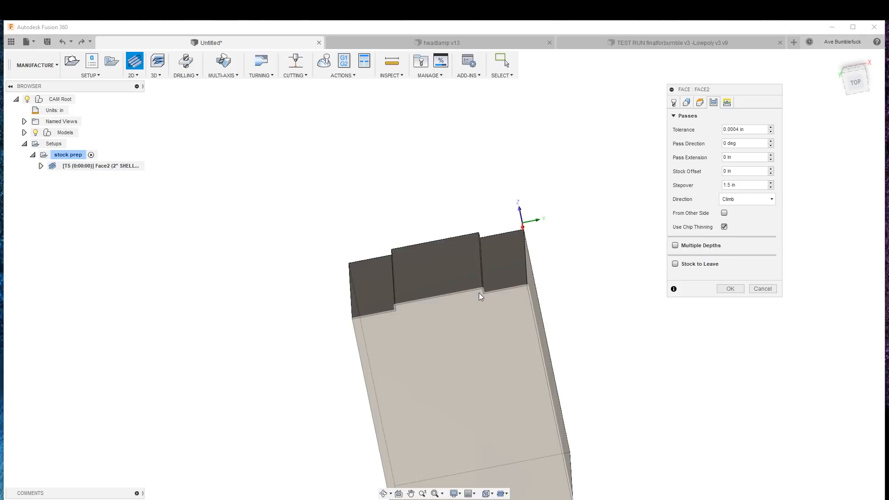
pyautogui.moveTo(480, 295)
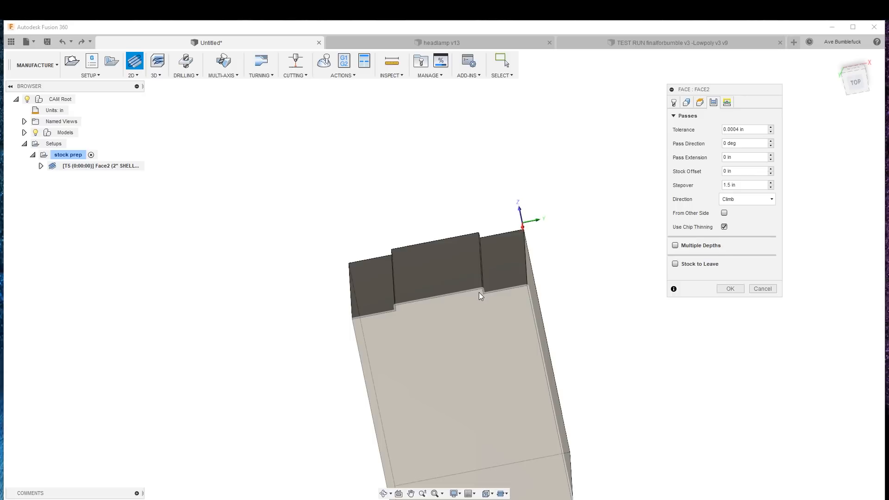
pyautogui.click(501, 267)
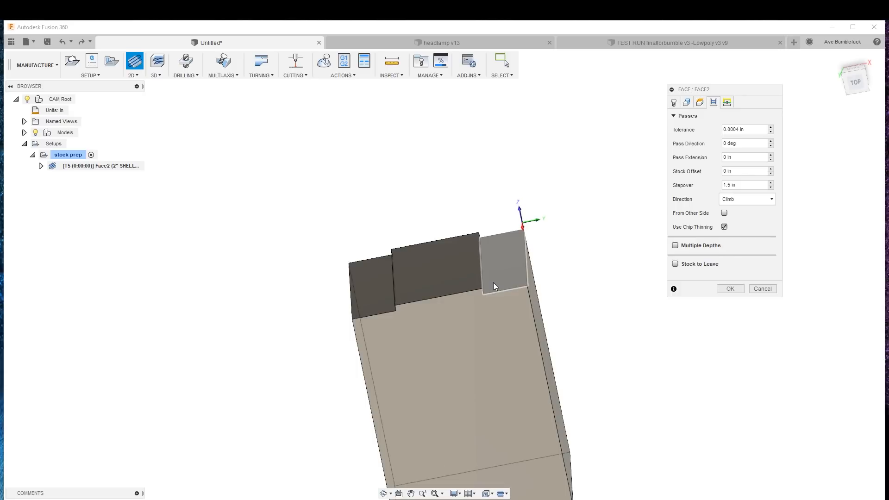
pyautogui.moveTo(479, 295)
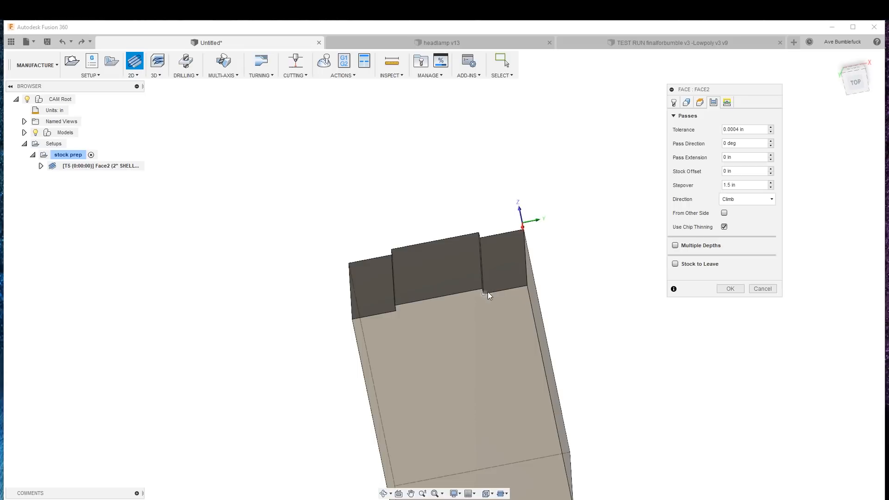
pyautogui.moveTo(482, 286)
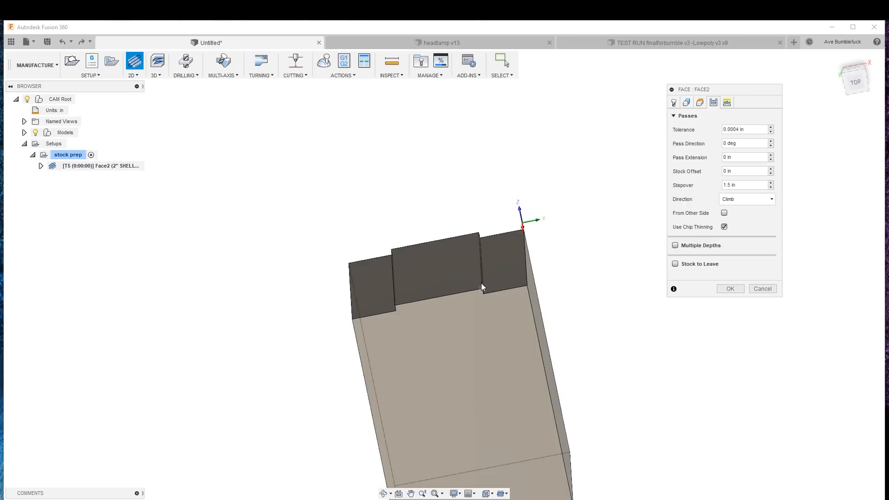
pyautogui.click(502, 258)
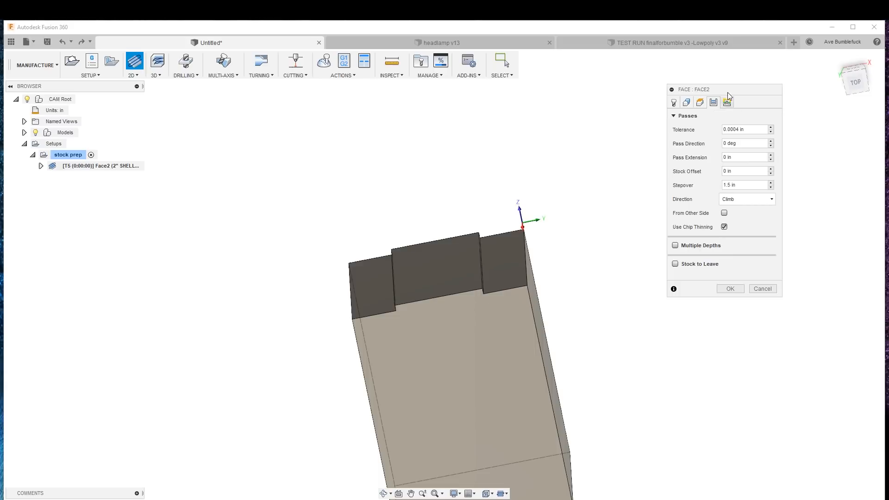
pyautogui.moveTo(728, 103)
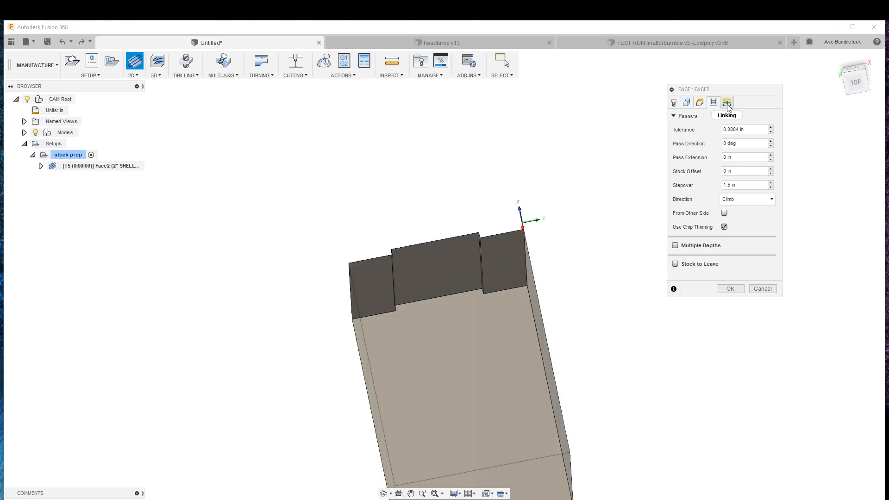
# Step: Set the vertical lead-in radius to 1 in and accept Face2 to generate the toolpath
pyautogui.click(726, 102)
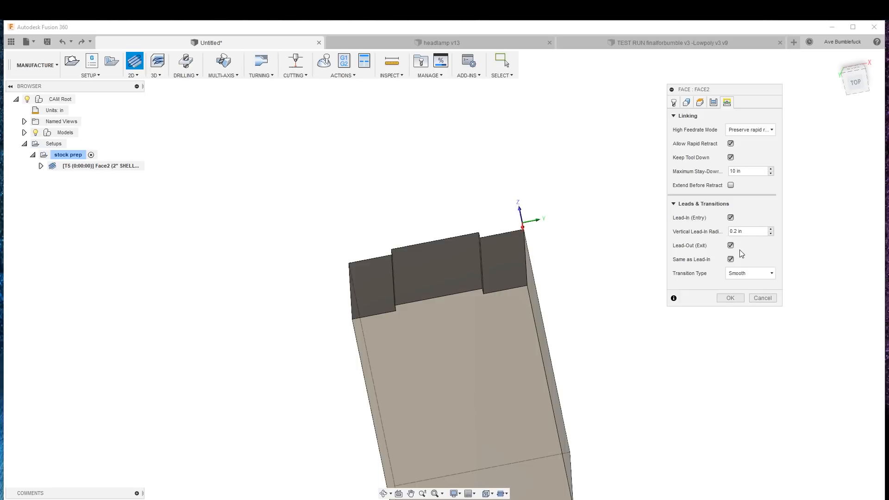
pyautogui.moveTo(762, 225)
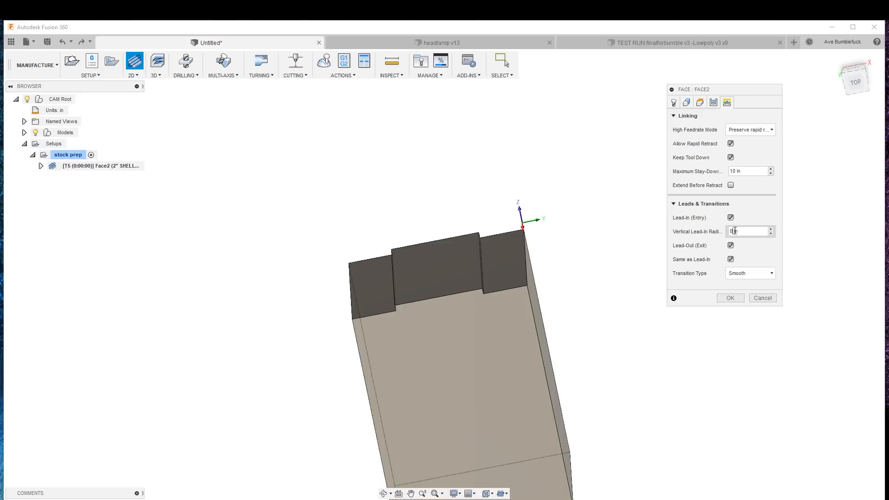
pyautogui.write('1')
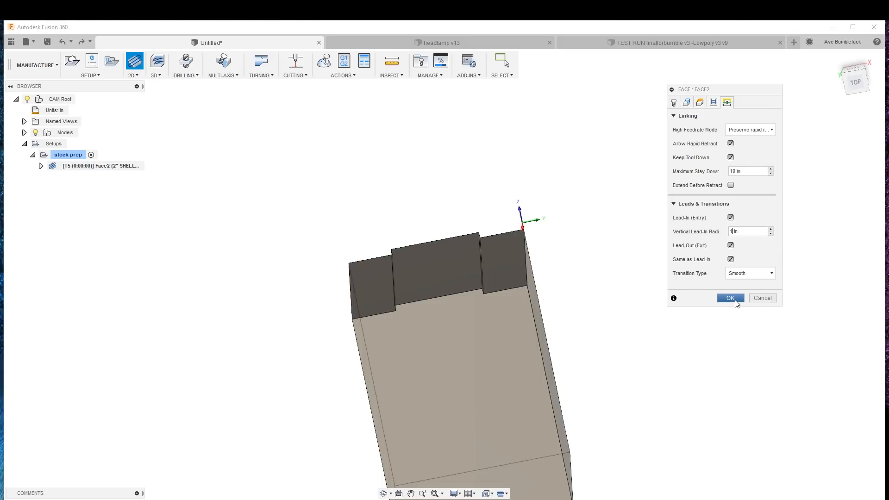
pyautogui.click(729, 297)
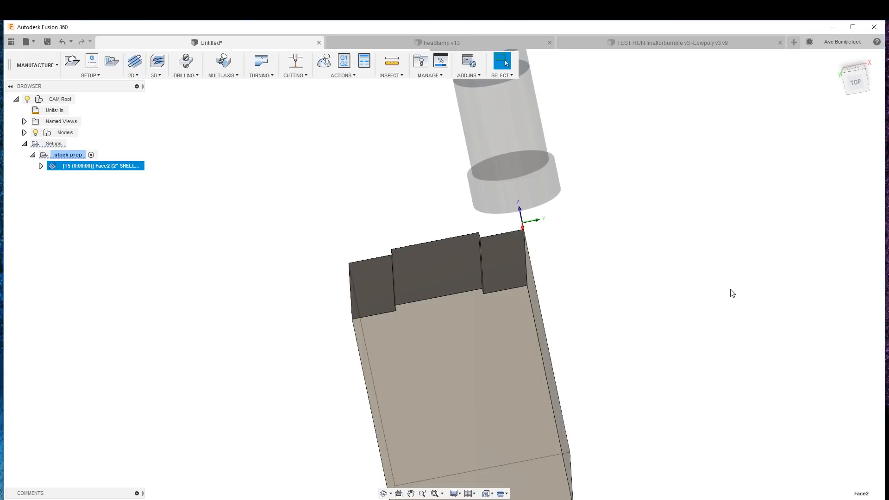